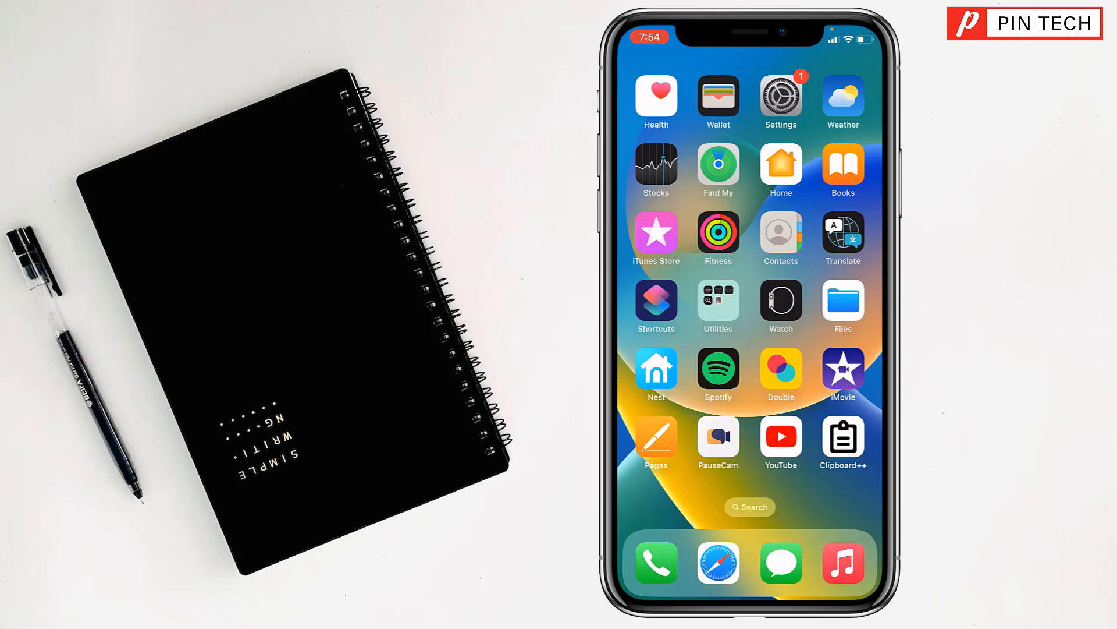
Navigate from Settings into Accessibility and reach the Guided Access option
click(780, 95)
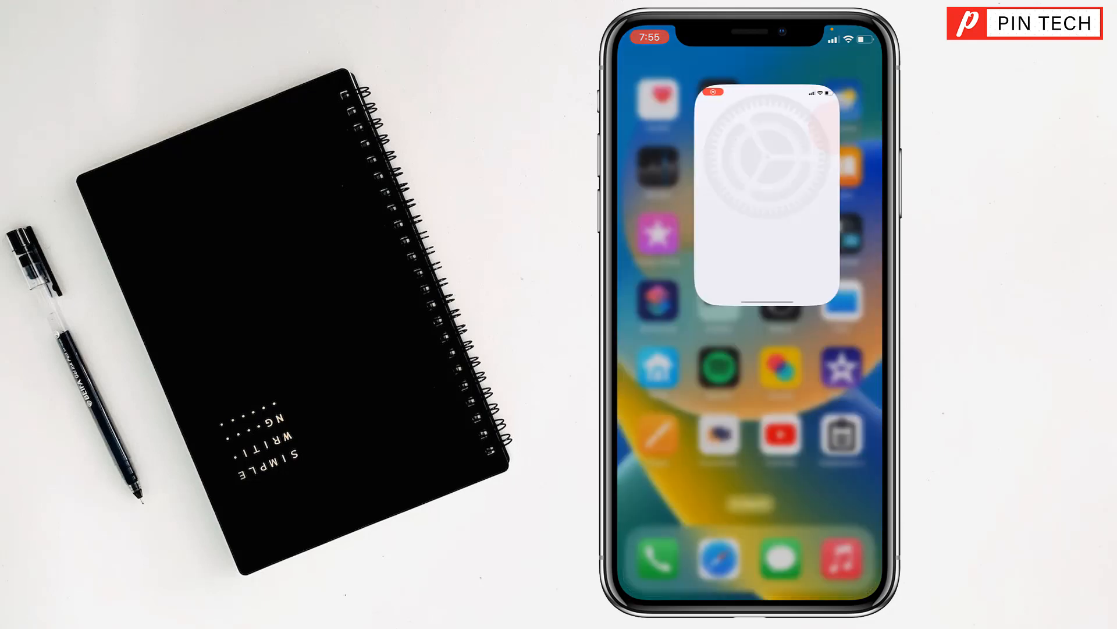
click(769, 200)
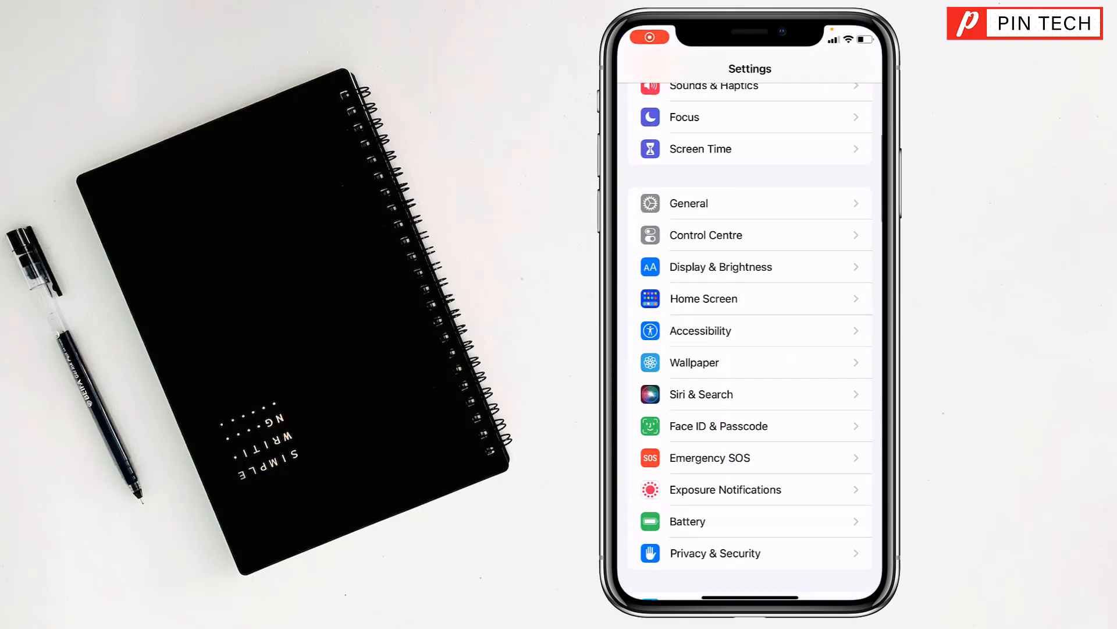
click(700, 330)
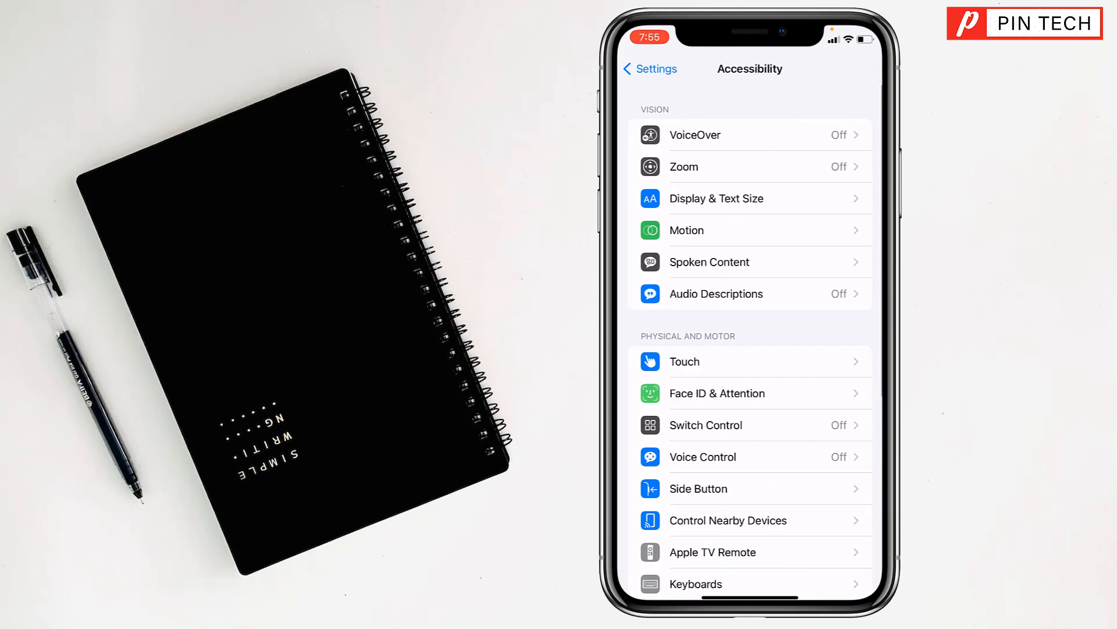
scroll(down, 3)
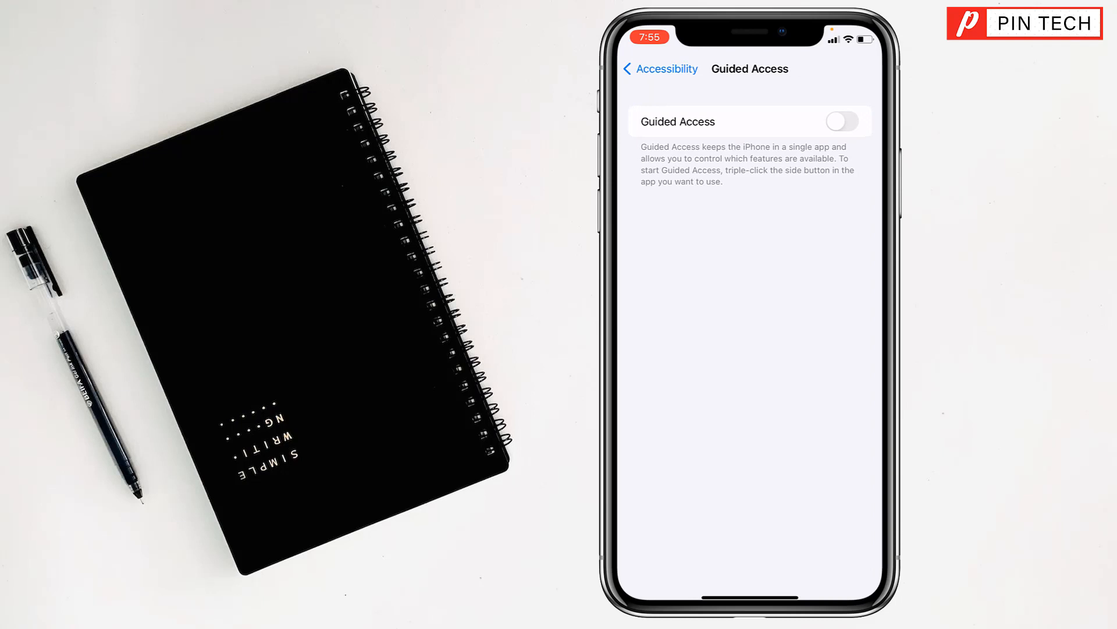
Switch Guided Access on, then back off, leaving it disabled
click(841, 121)
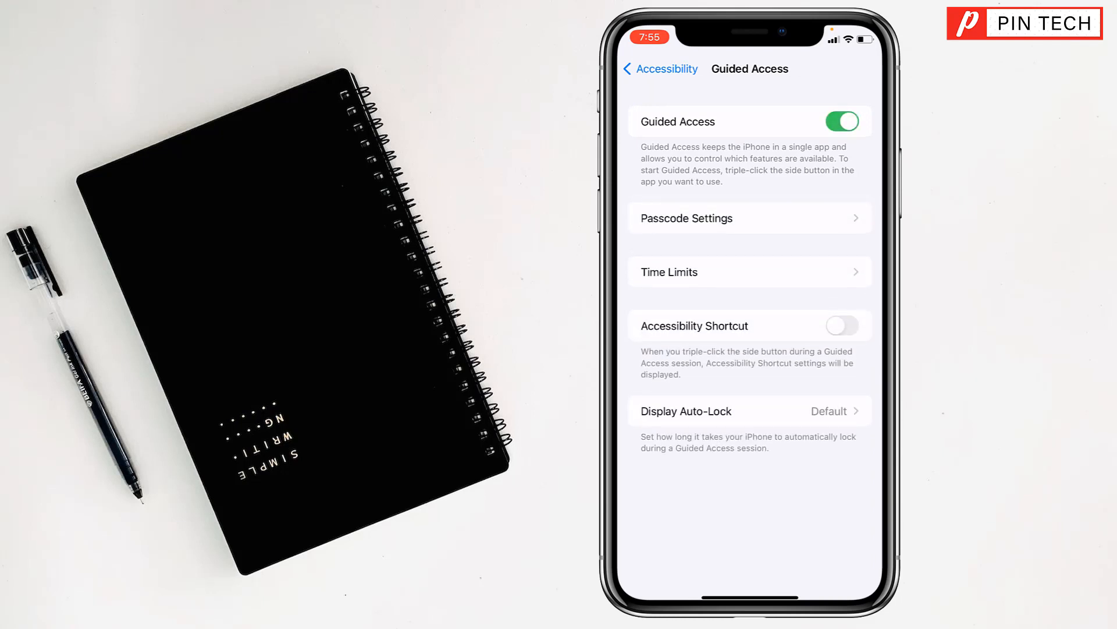
click(841, 122)
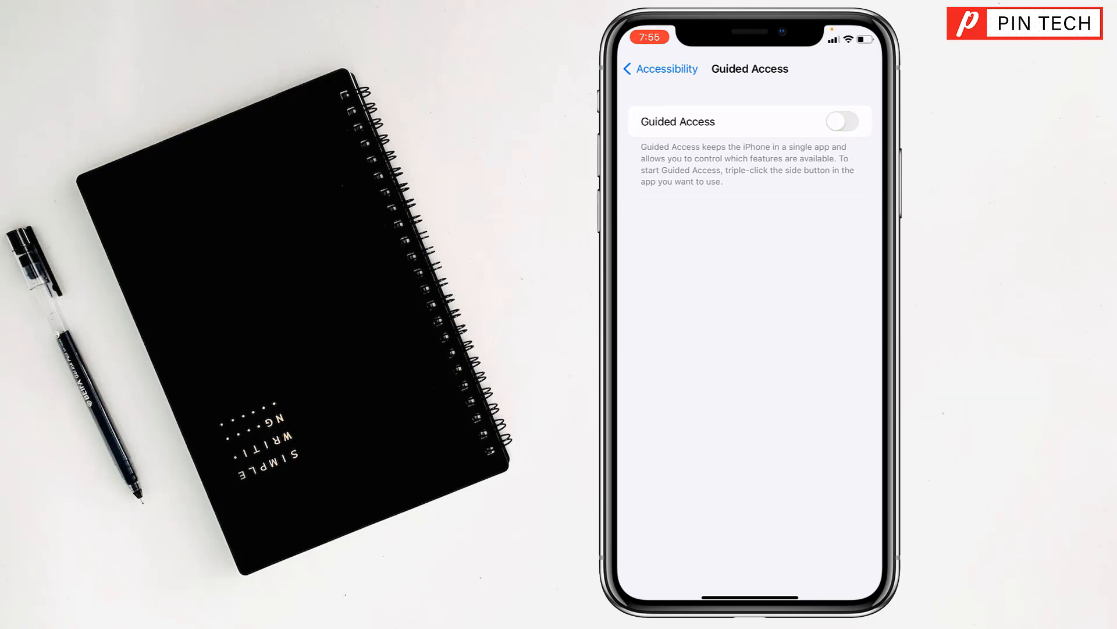